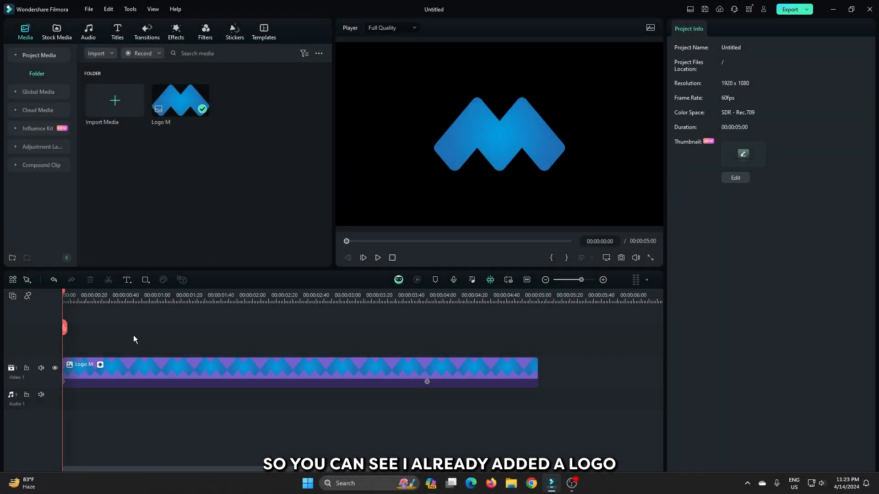
Move the playhead to about 00:00:02:41 so the blue M shows in the preview.
left_click(377, 257)
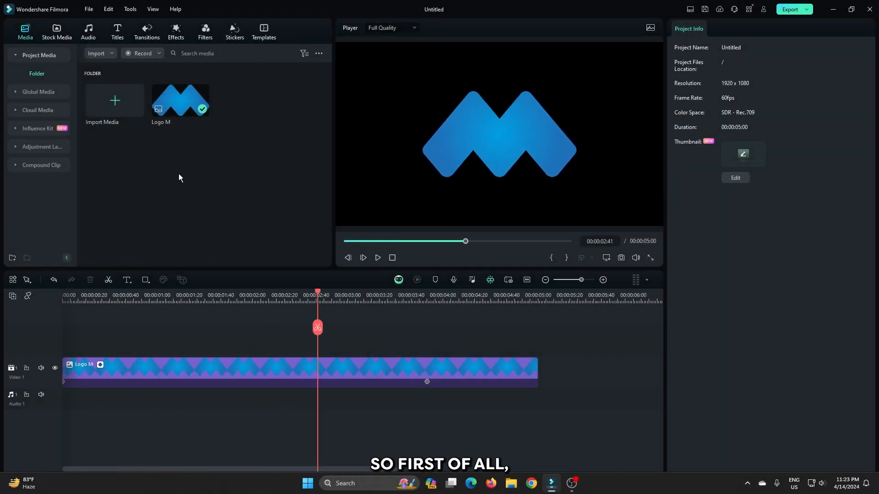
Open Effects and expand Boris FX > Lights to reach BCC Light Sweep.
left_click(175, 32)
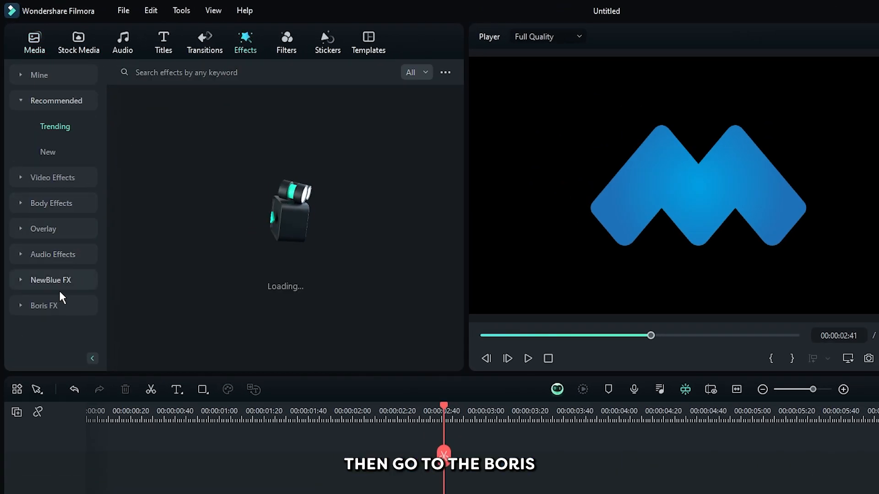
left_click(44, 305)
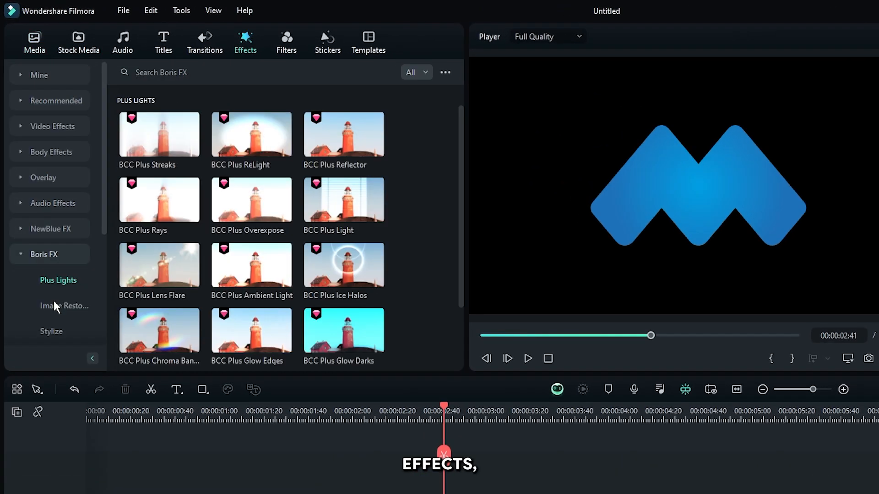
left_click(50, 306)
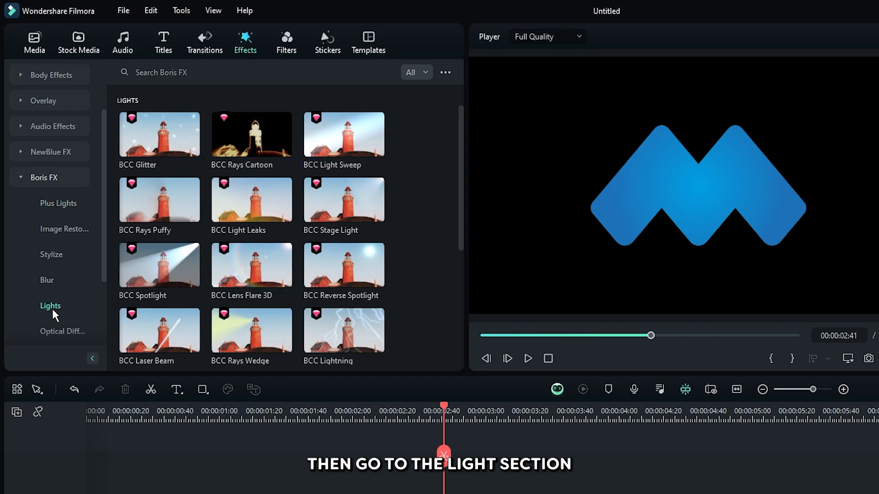
mouse_move(344, 140)
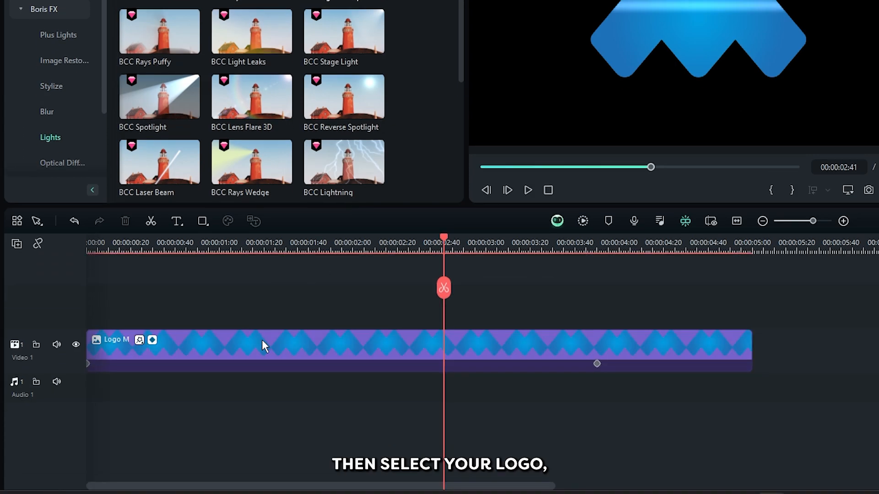
Open the BCC Light Sweep settings in the properties panel.
left_click(701, 38)
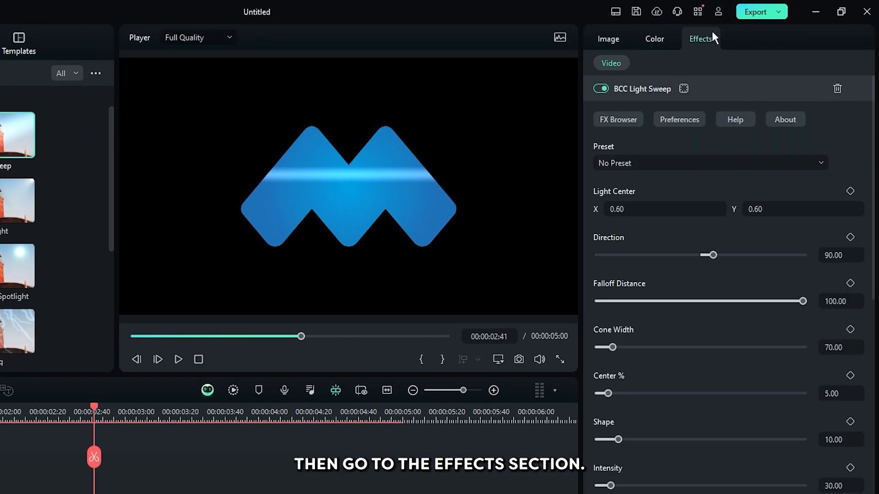
mouse_move(839, 255)
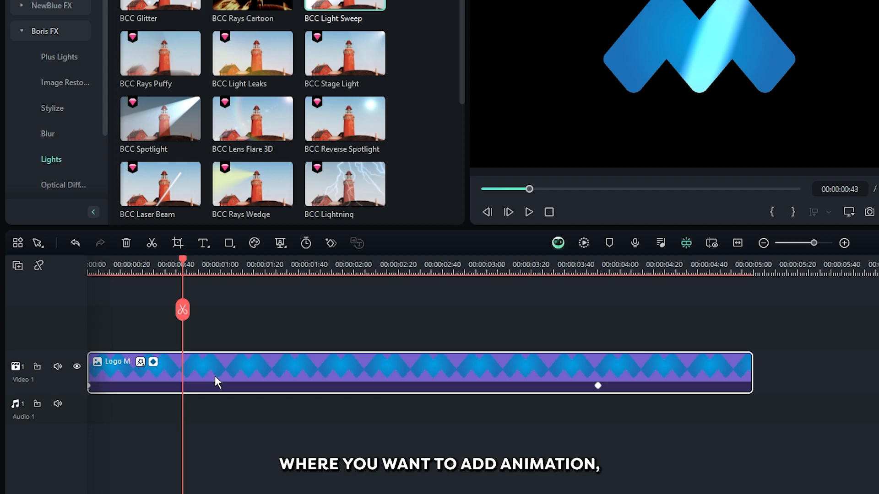
Open the logo clip's effect settings and edit the Light Center X value.
double_click(344, 4)
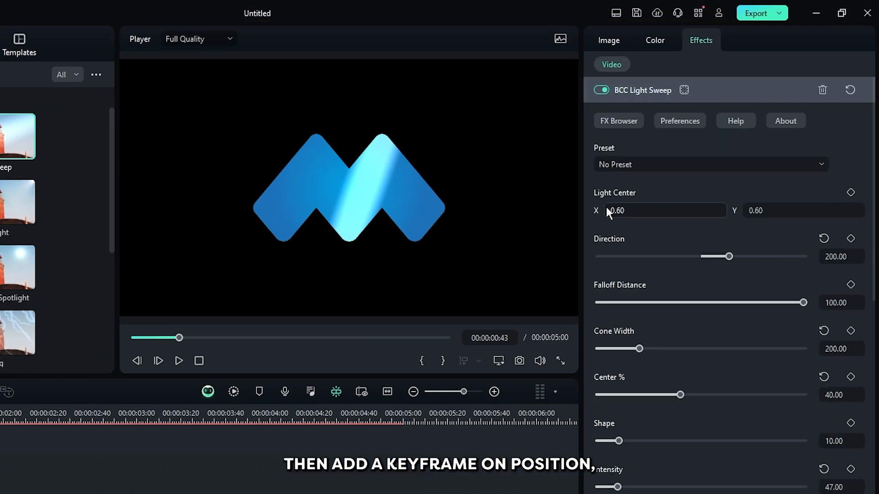
left_click(851, 192)
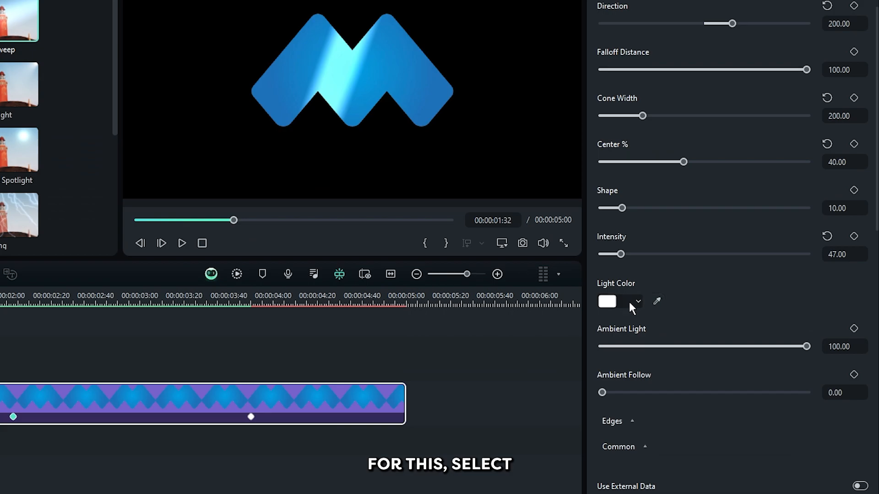
Open the Light Color dropdown to choose a blue light.
left_click(606, 302)
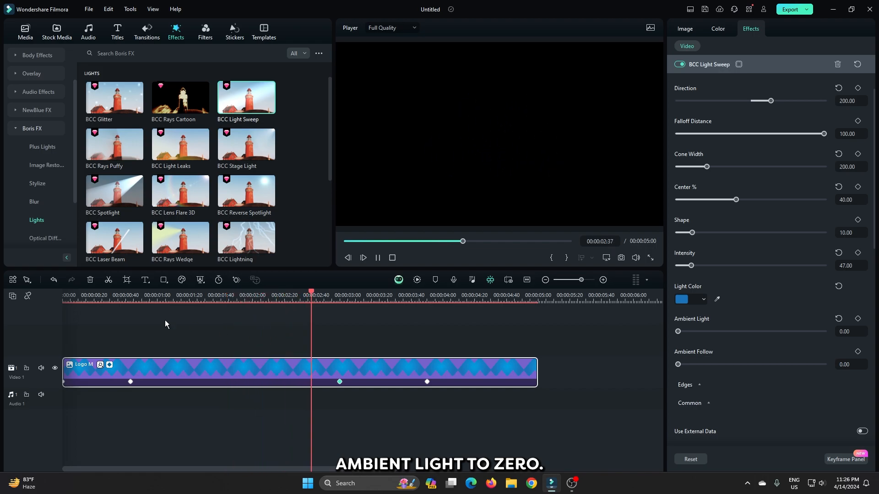
Move playback back near two and a half seconds to preview the blue reveal.
left_click(300, 292)
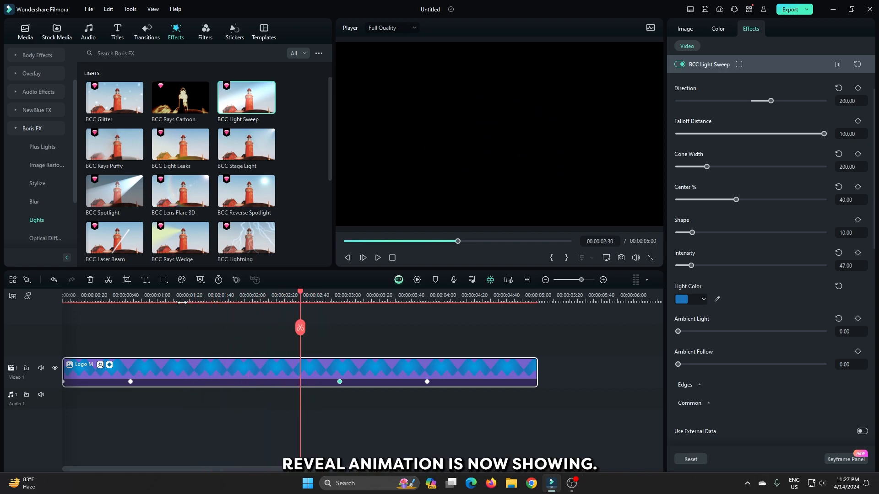